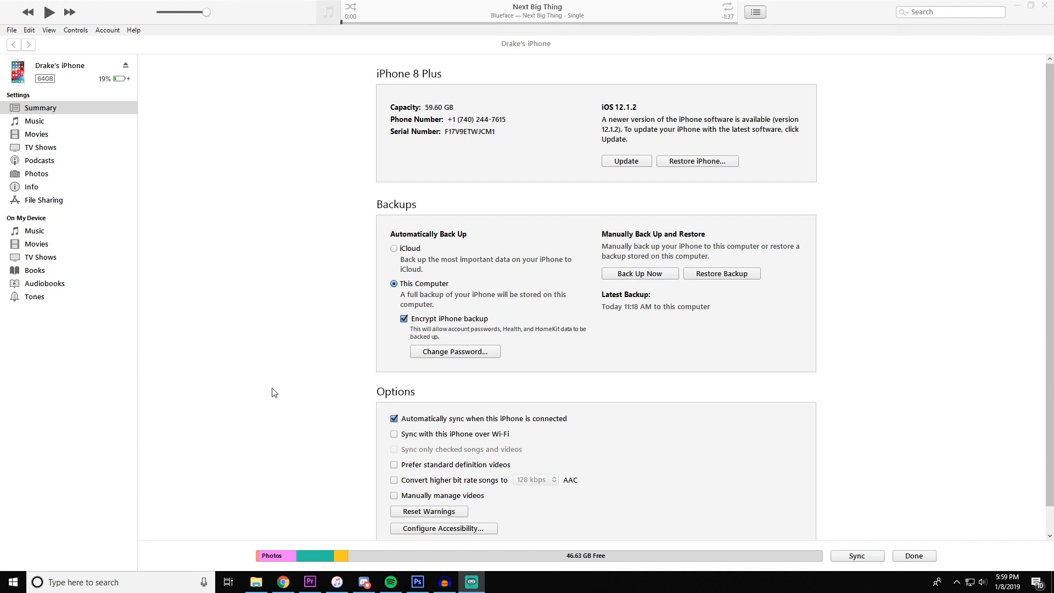
{"action": "mouse_move", "coordinate": [377, 334]}
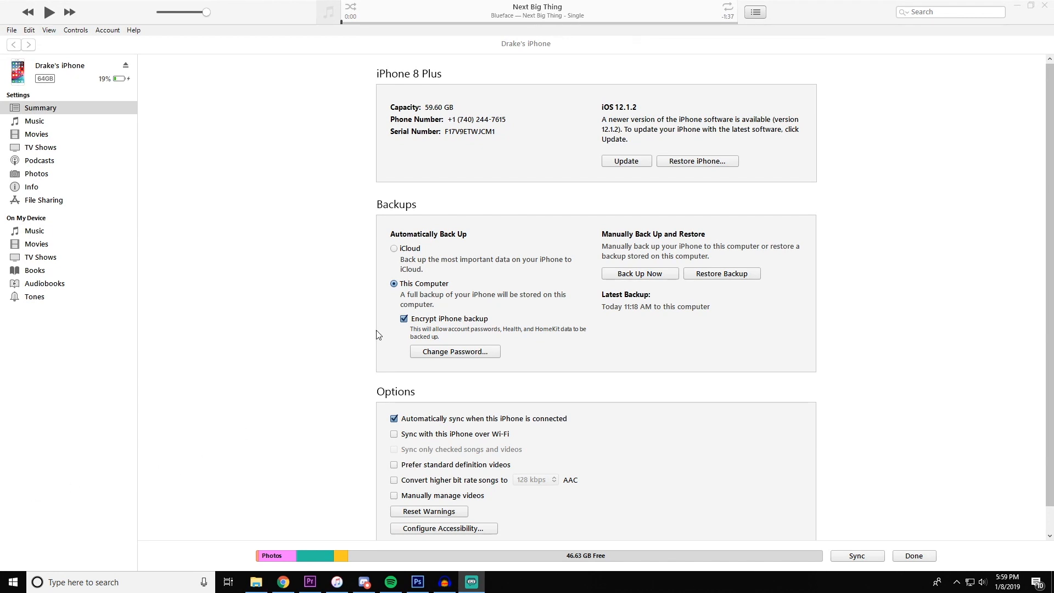
{"action": "mouse_move", "coordinate": [590, 319]}
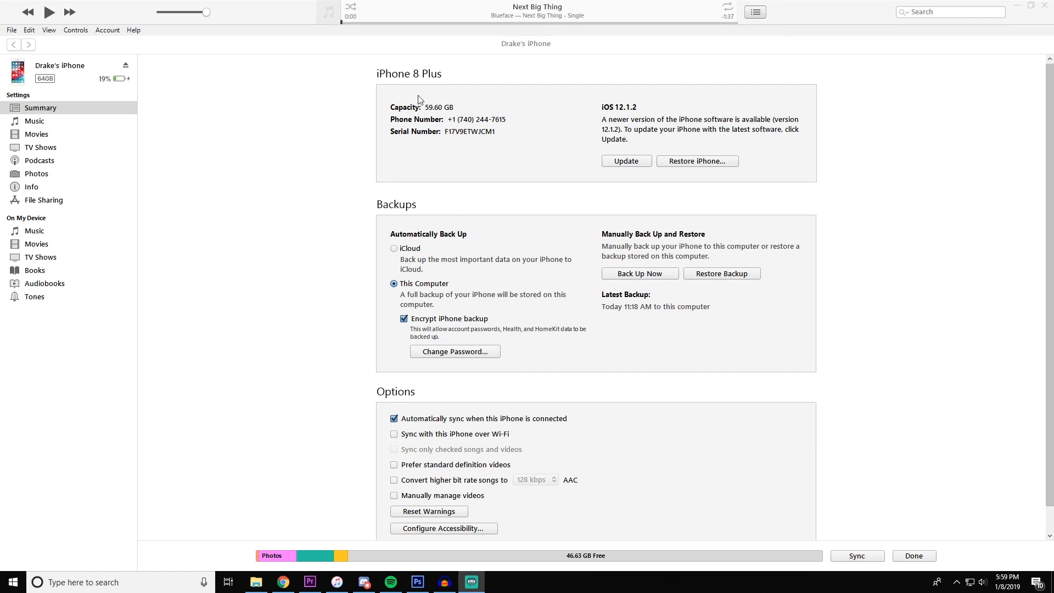
{"action": "mouse_move", "coordinate": [461, 91]}
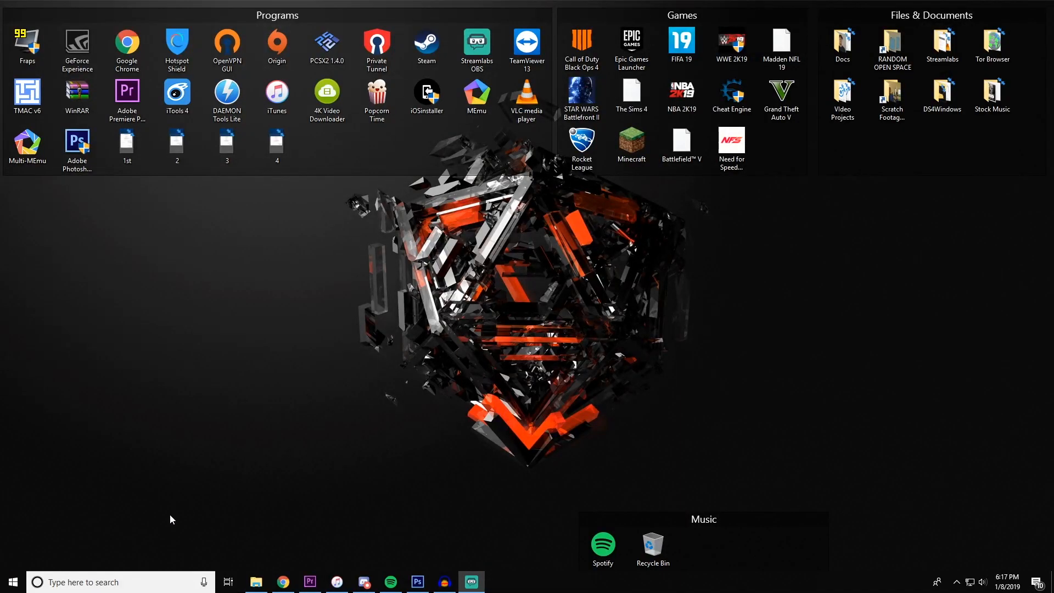
- Show the Start menu power options: Sleep, Shut down and Restart
{"action": "left_click", "coordinate": [12, 582]}
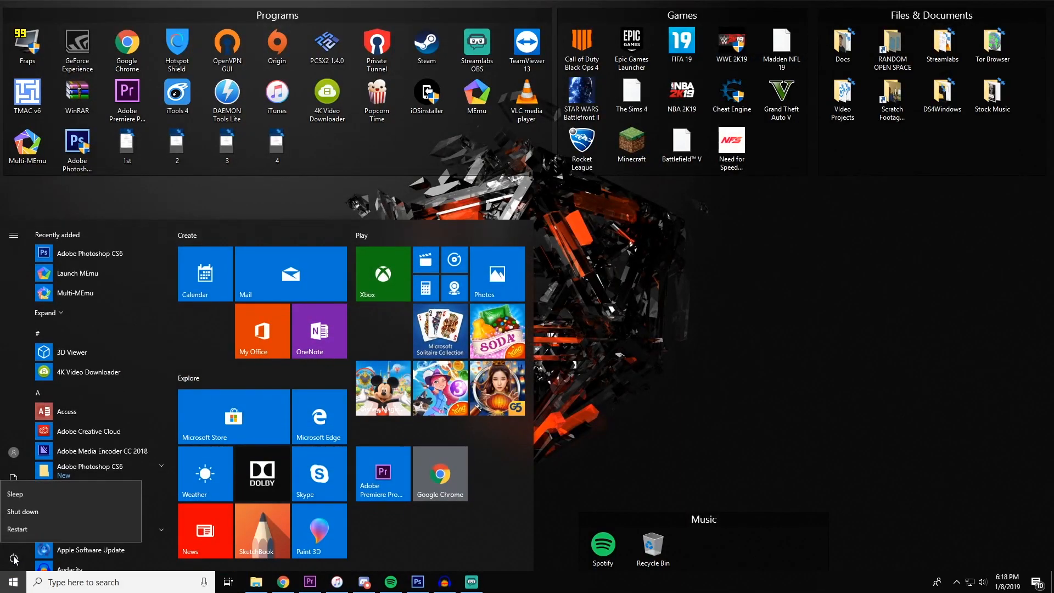
{"action": "mouse_move", "coordinate": [22, 511]}
{"action": "type", "text": "control panel"}
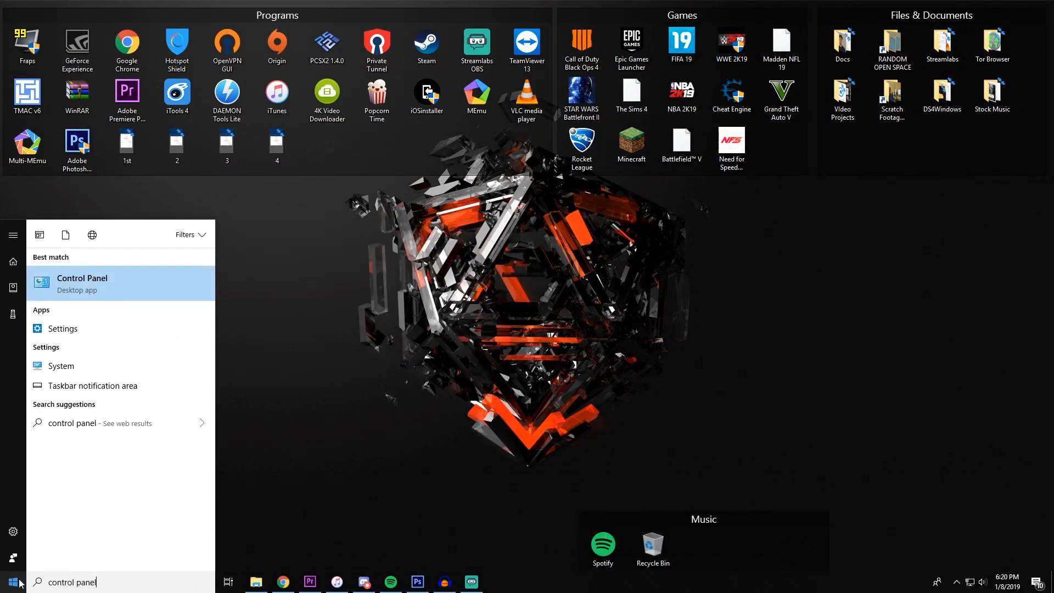
- Bring up Uninstall, Change and Repair for Apple Mobile Device Support in a maximized Programs and Features
{"action": "left_click", "coordinate": [81, 282]}
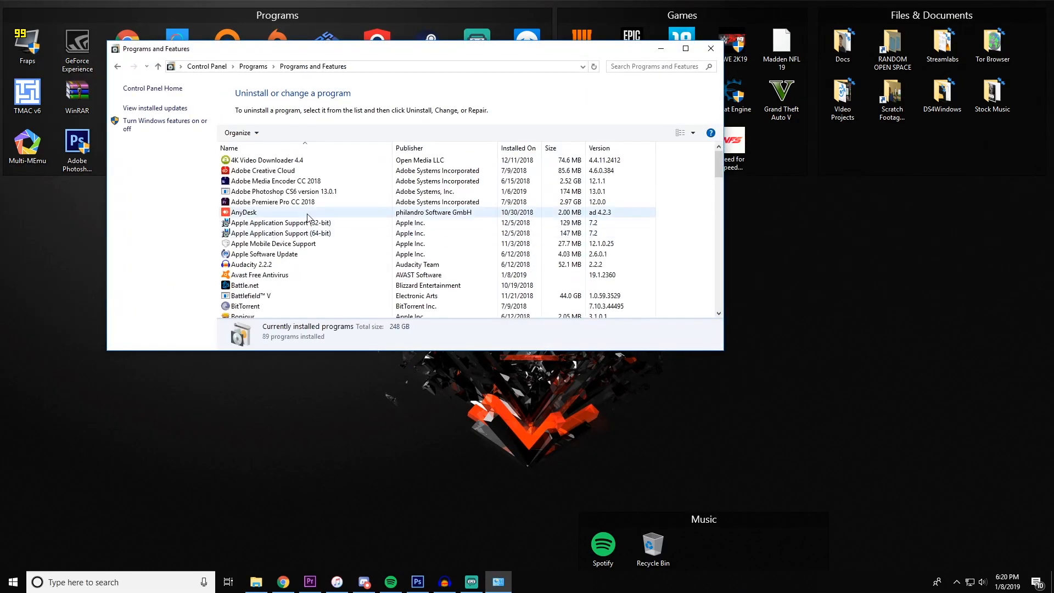
{"action": "left_click", "coordinate": [274, 244]}
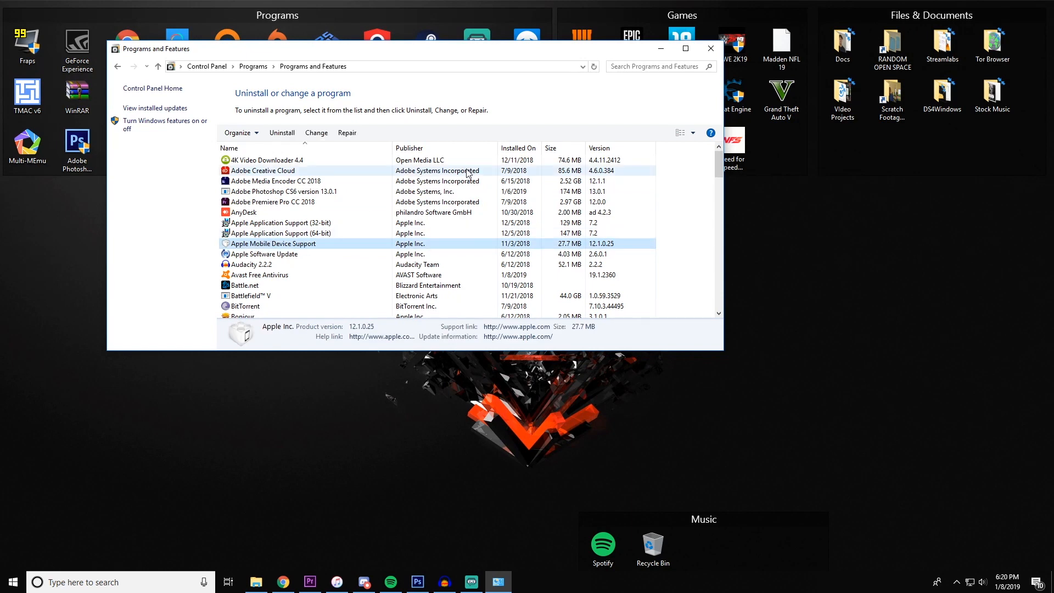
{"action": "left_click", "coordinate": [685, 48]}
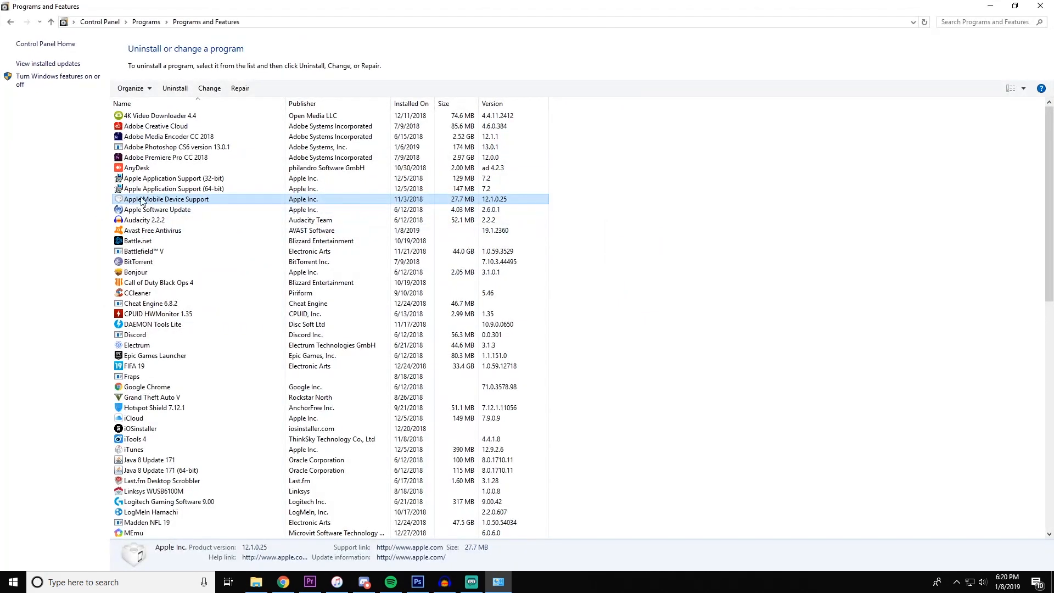
{"action": "right_click", "coordinate": [165, 199]}
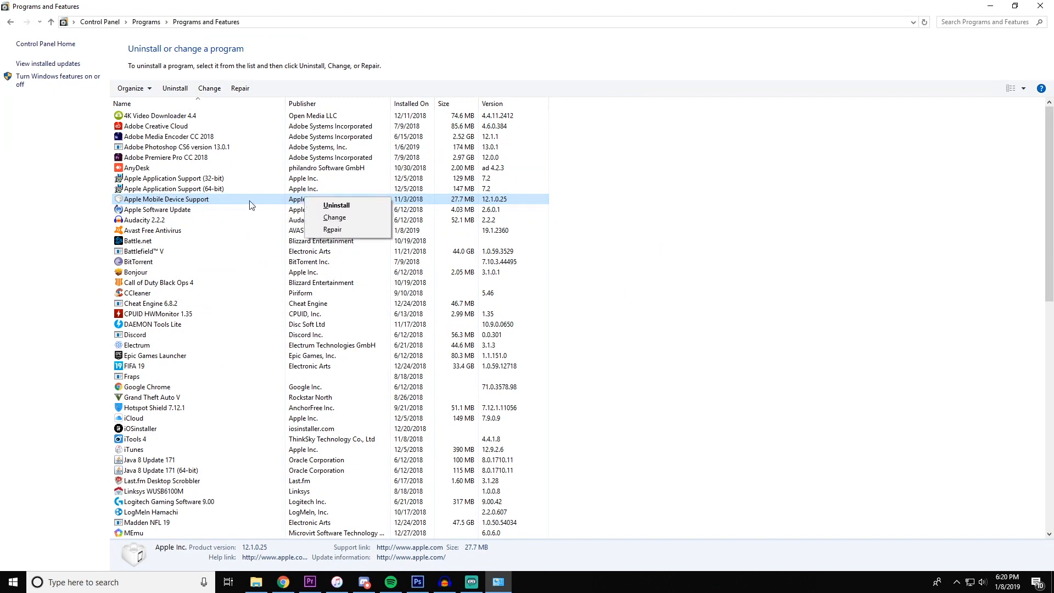